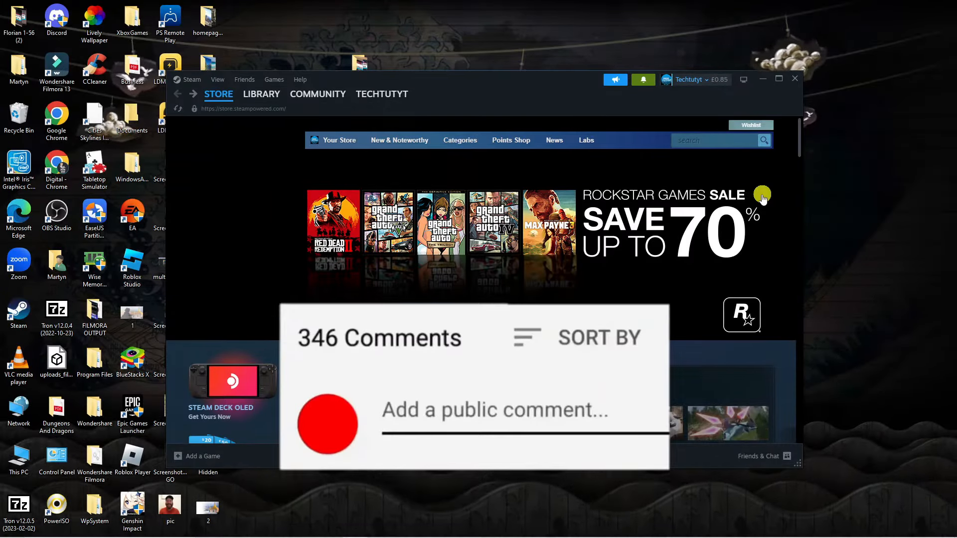
Open Steam Settings from the top-left Steam menu, landing on the Account page.
type("Great v")
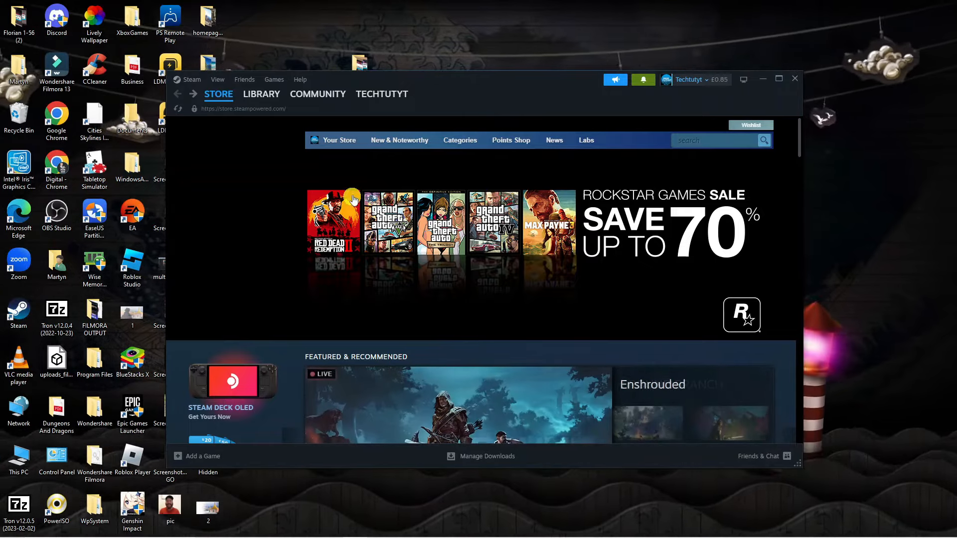
mouse_move(290, 206)
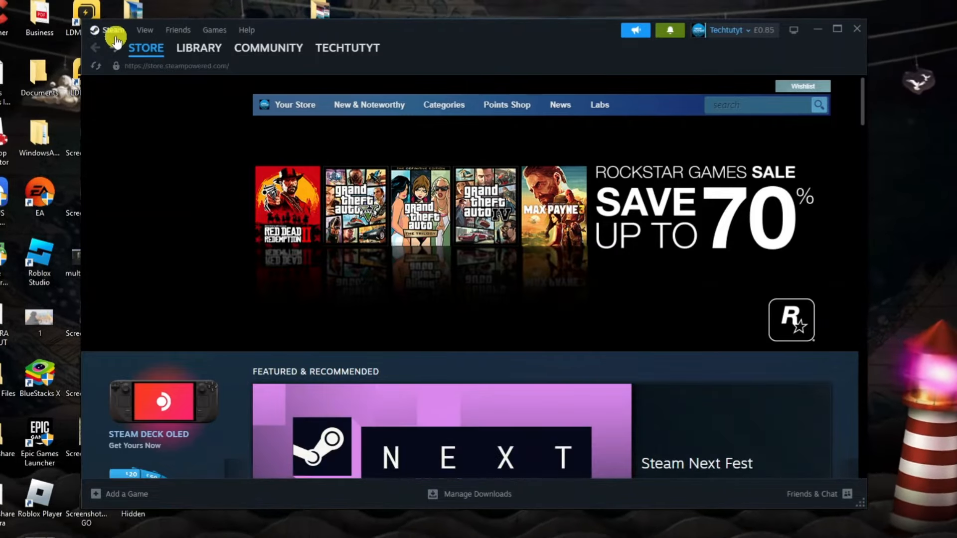
left_click(111, 30)
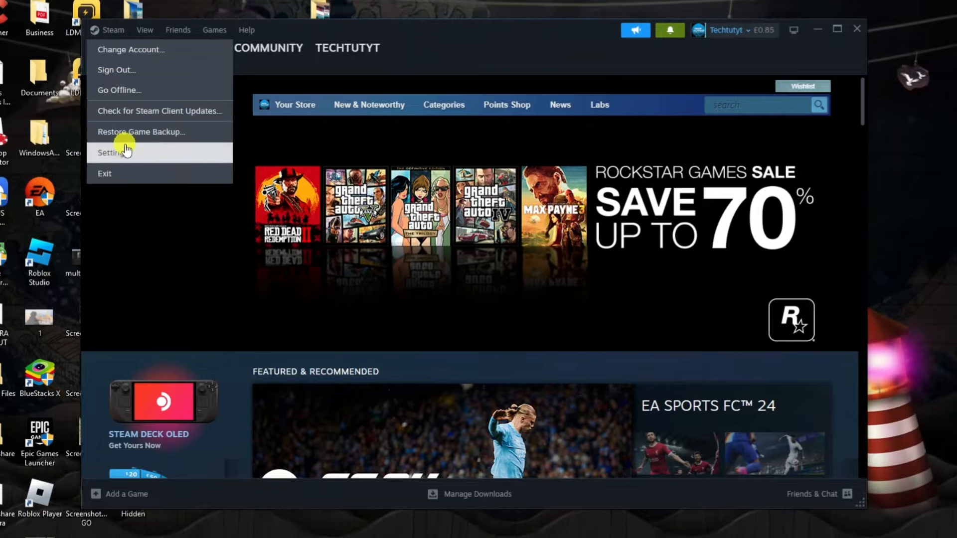
left_click(112, 152)
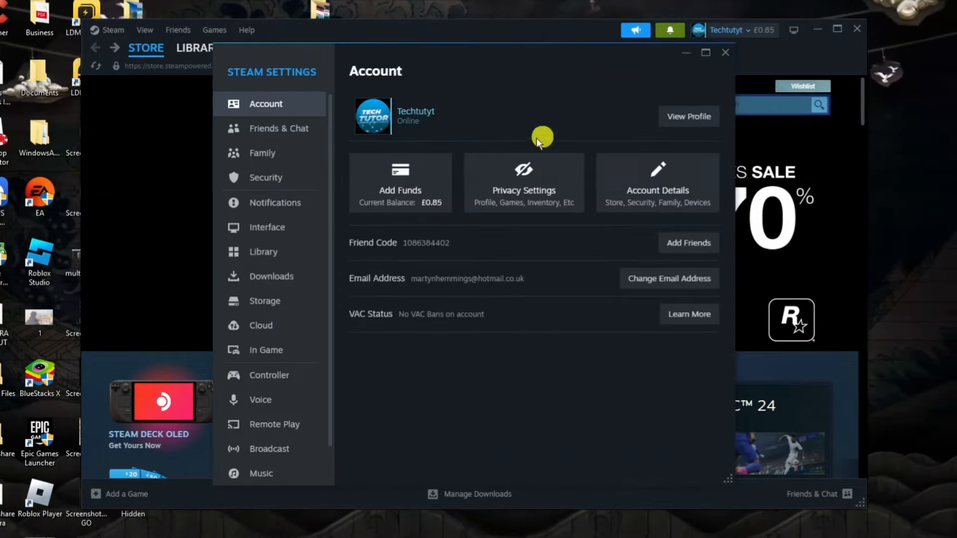
mouse_move(565, 372)
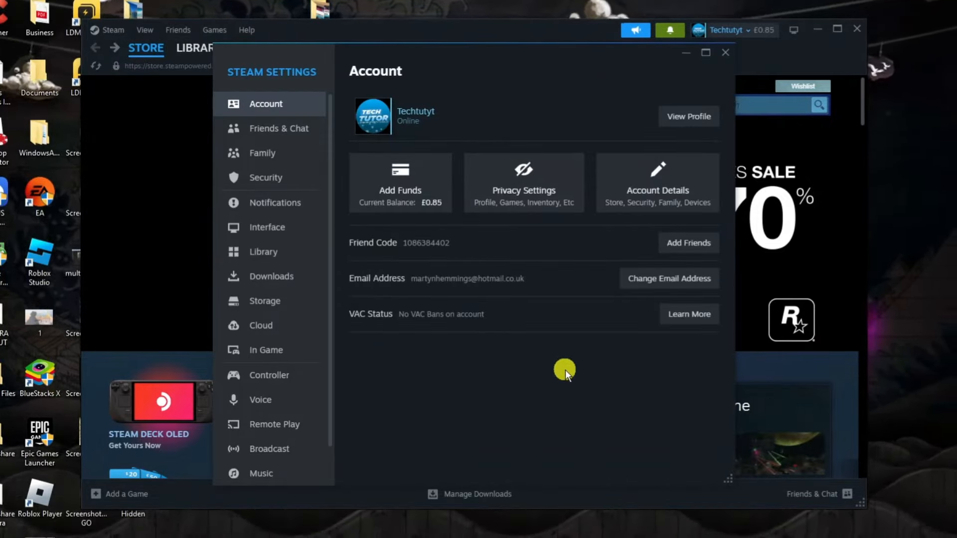
mouse_move(264, 178)
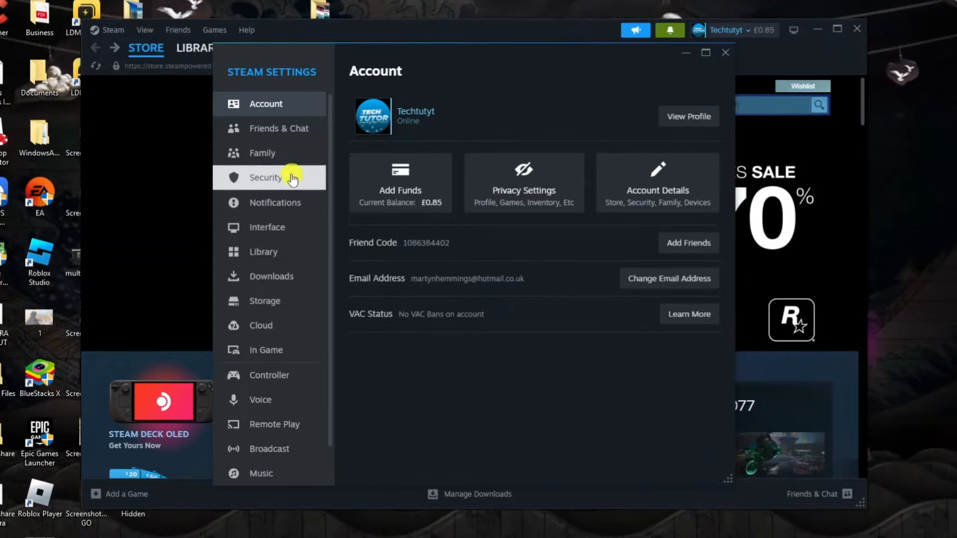
mouse_move(268, 325)
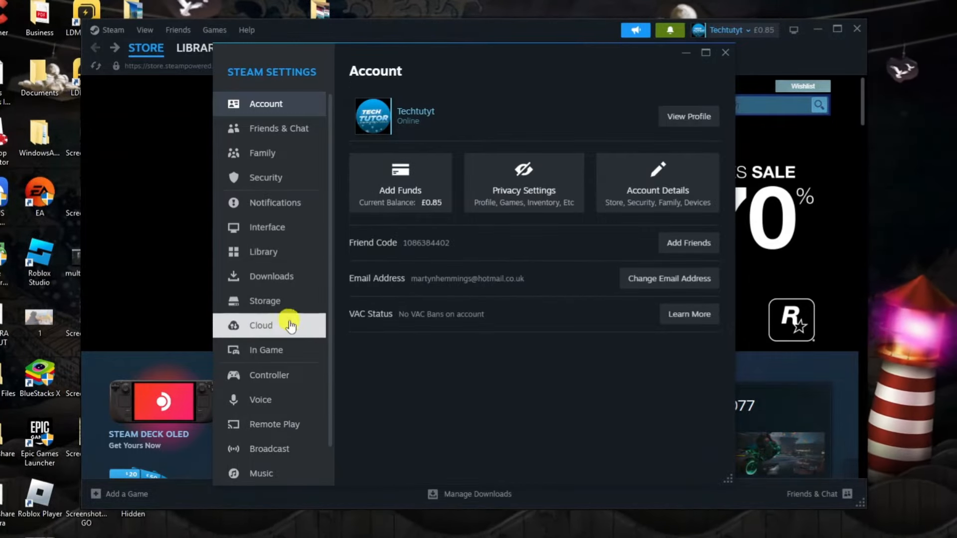
On the Cloud settings page, keep the Enable Steam Cloud toggle switched on.
left_click(261, 324)
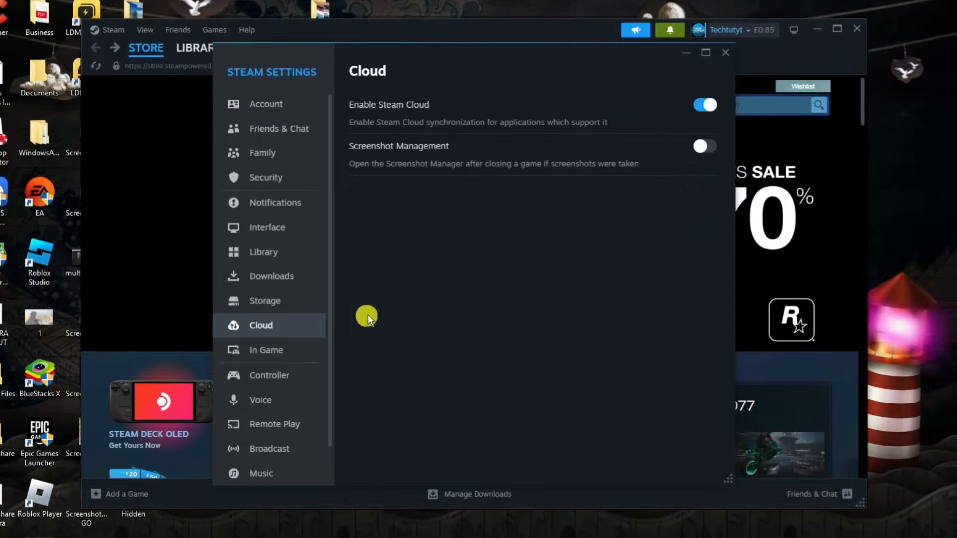
mouse_move(378, 104)
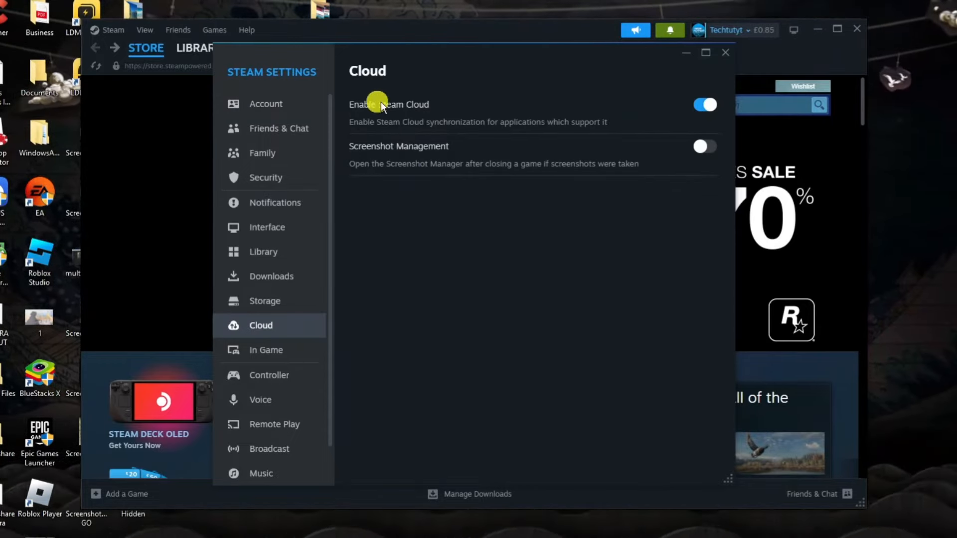
mouse_move(360, 127)
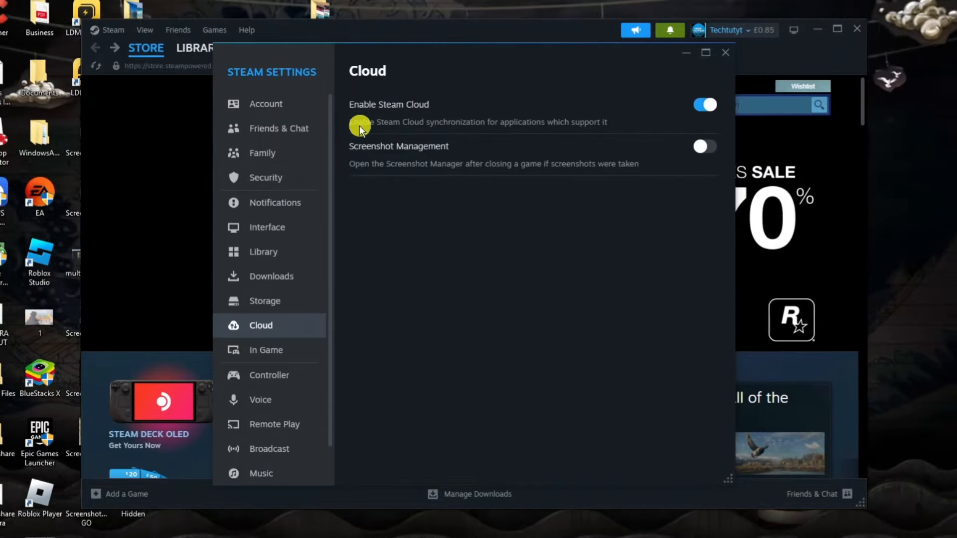
mouse_move(546, 130)
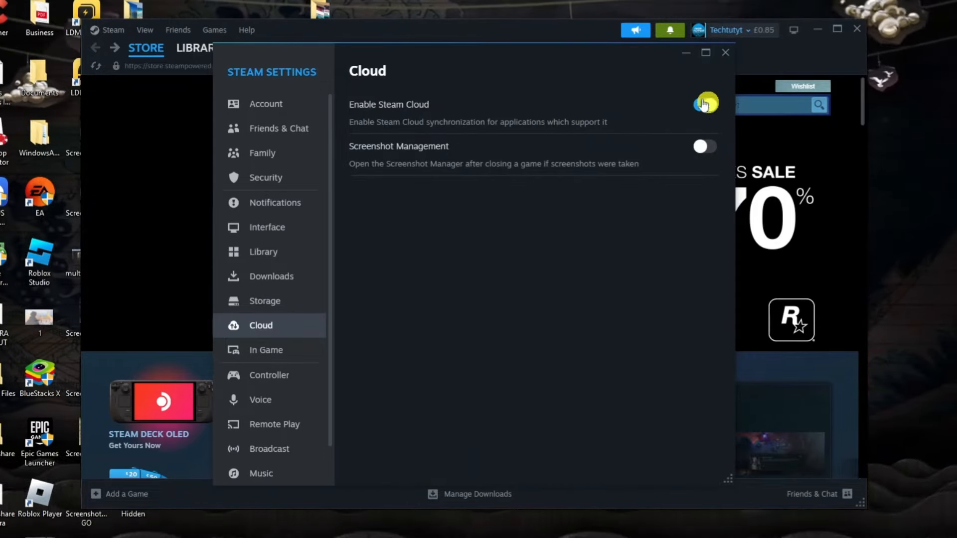
left_click(704, 104)
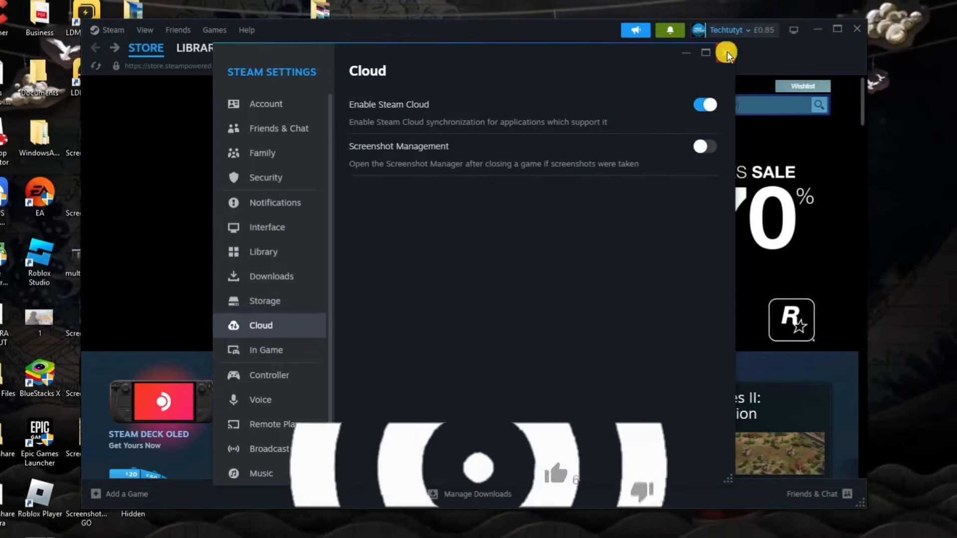
Close the Settings window and exit Steam from the Steam menu.
left_click(726, 52)
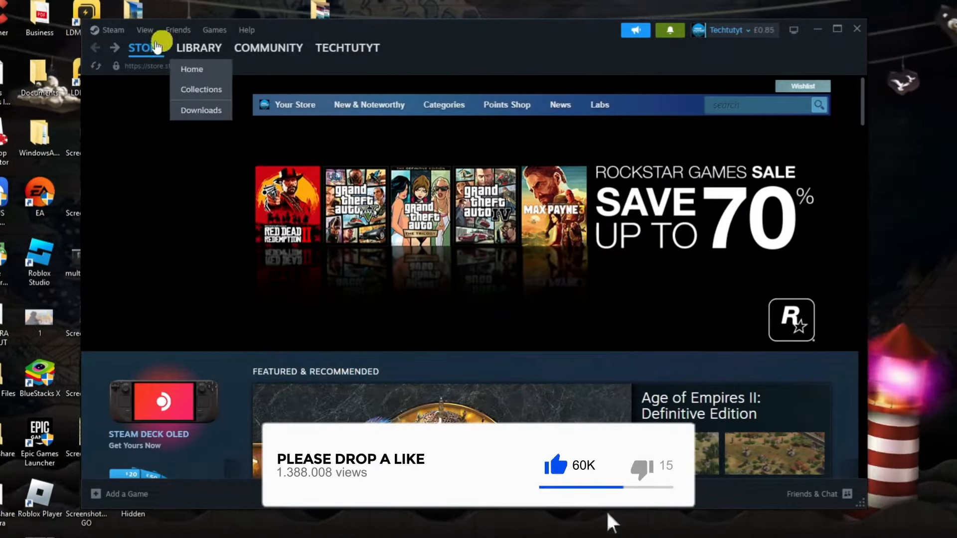
left_click(112, 30)
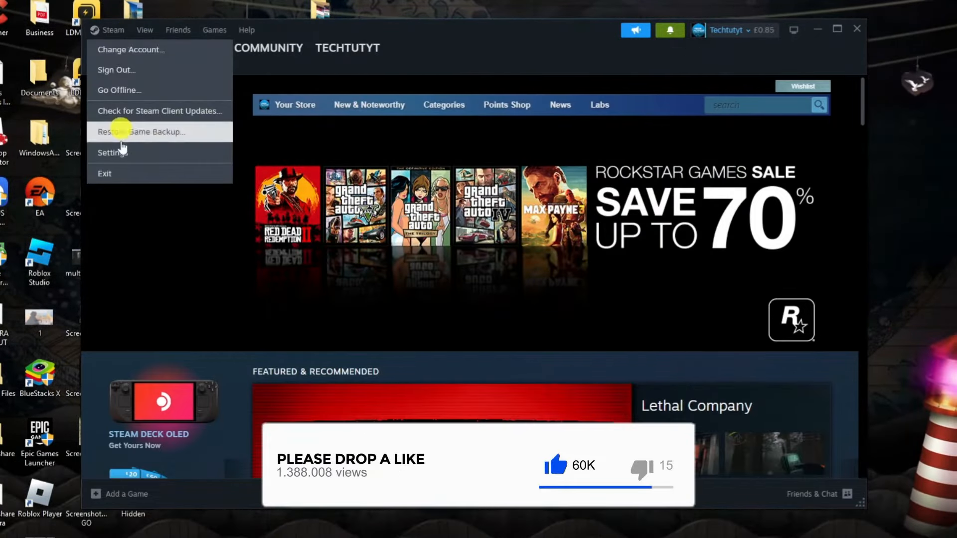
left_click(104, 173)
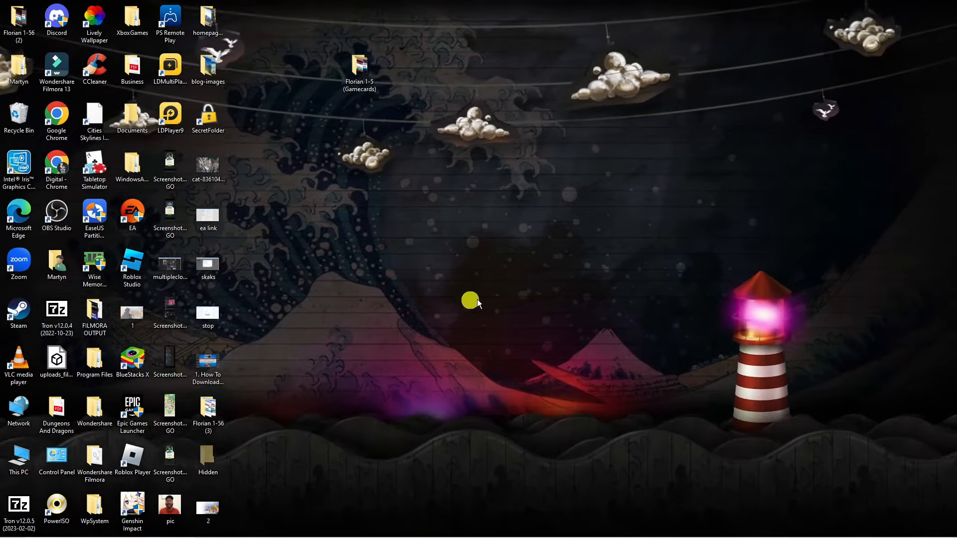
mouse_move(465, 213)
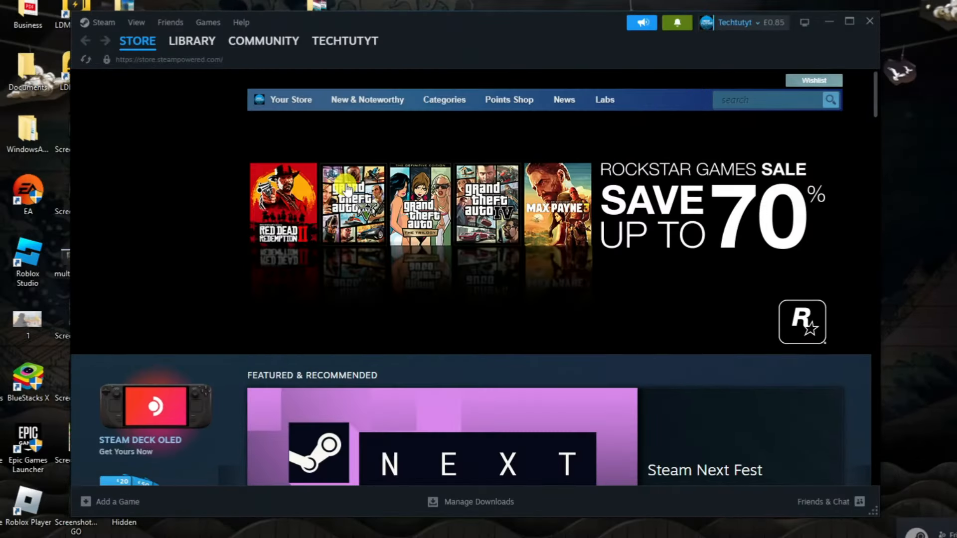
Select Tabletop Simulator in the Library and bring up its right-click menu.
left_click(192, 40)
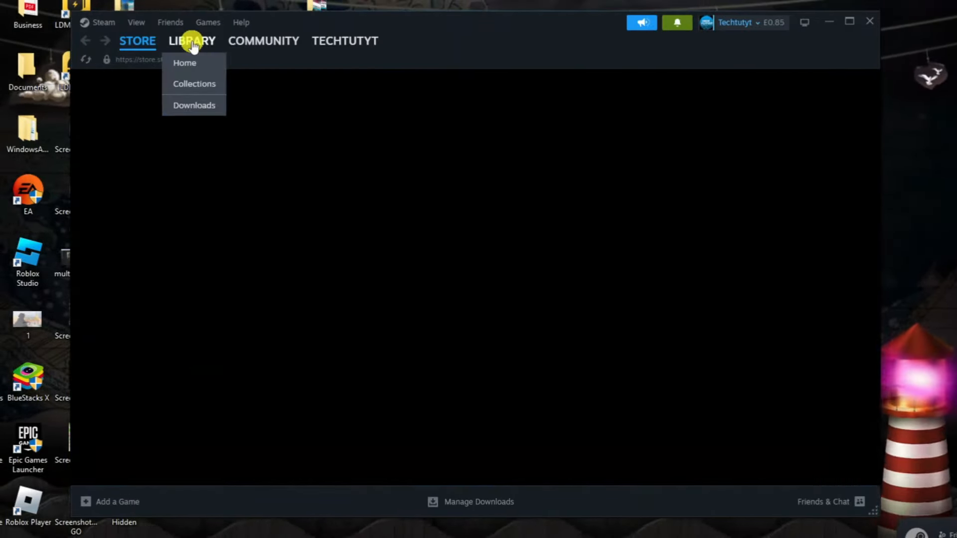
left_click(184, 62)
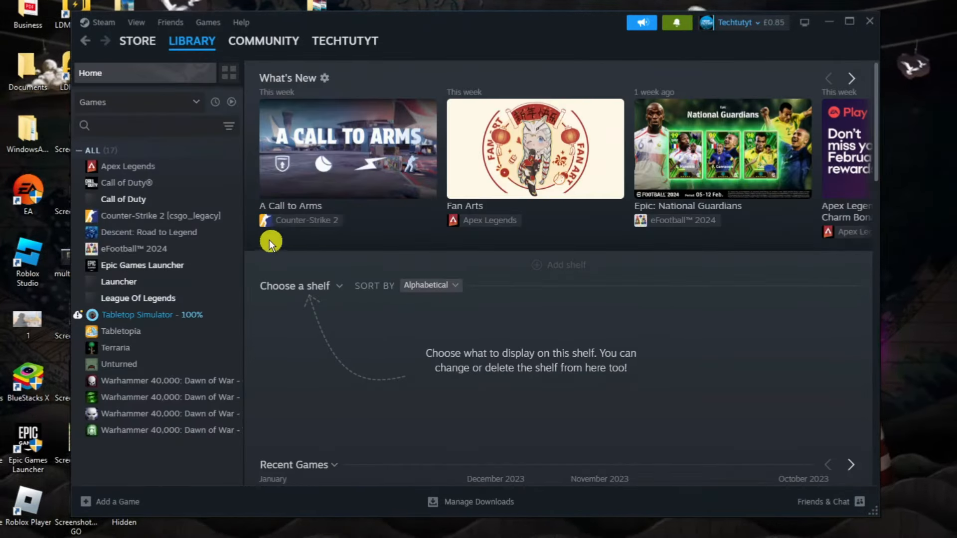
mouse_move(192, 228)
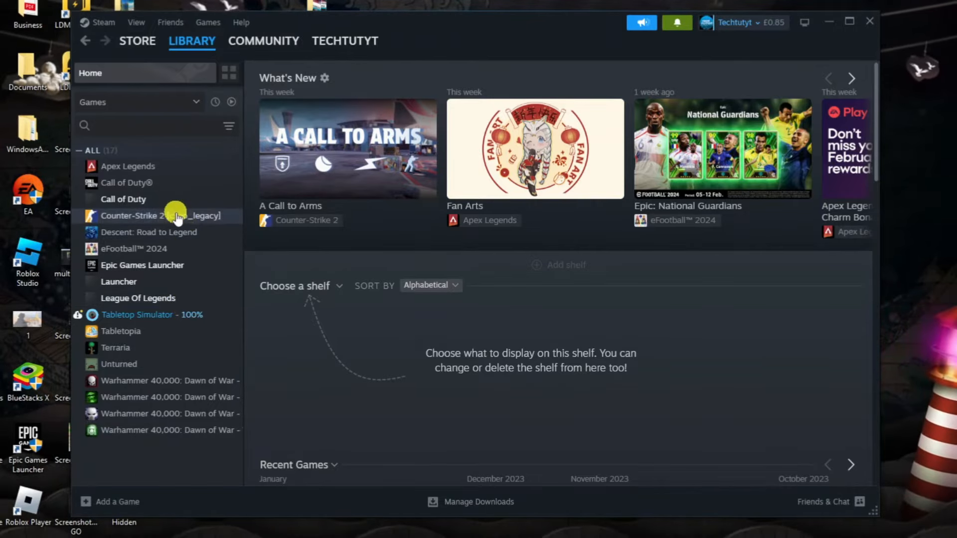
mouse_move(201, 287)
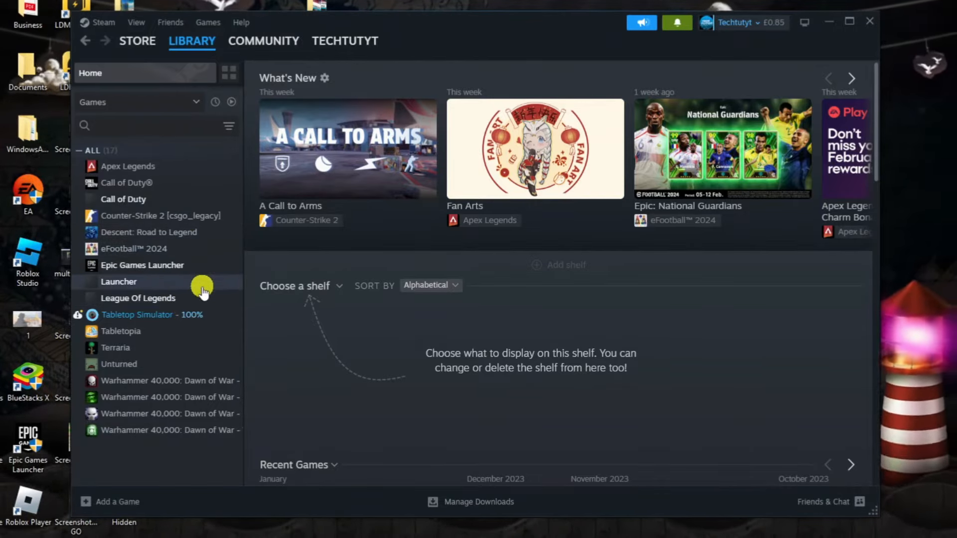
mouse_move(156, 321)
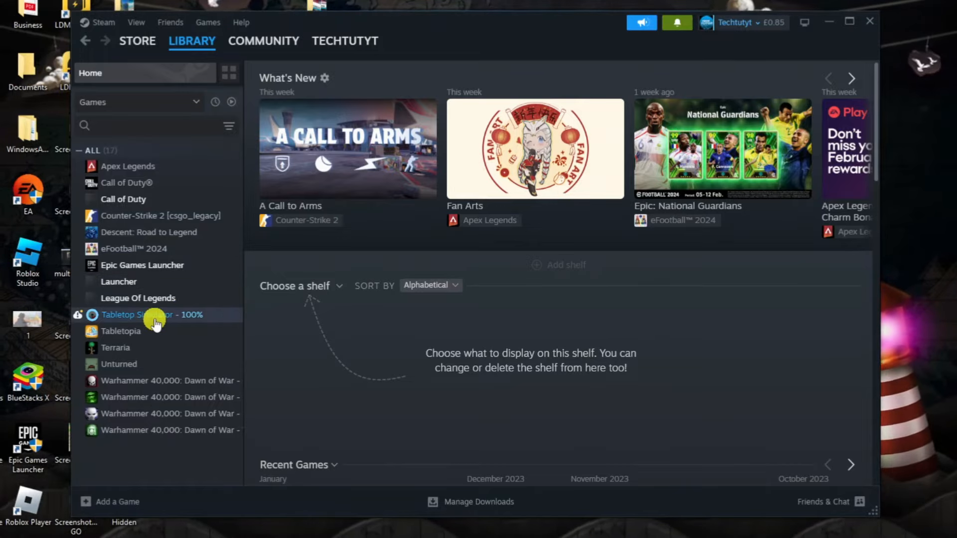
left_click(143, 314)
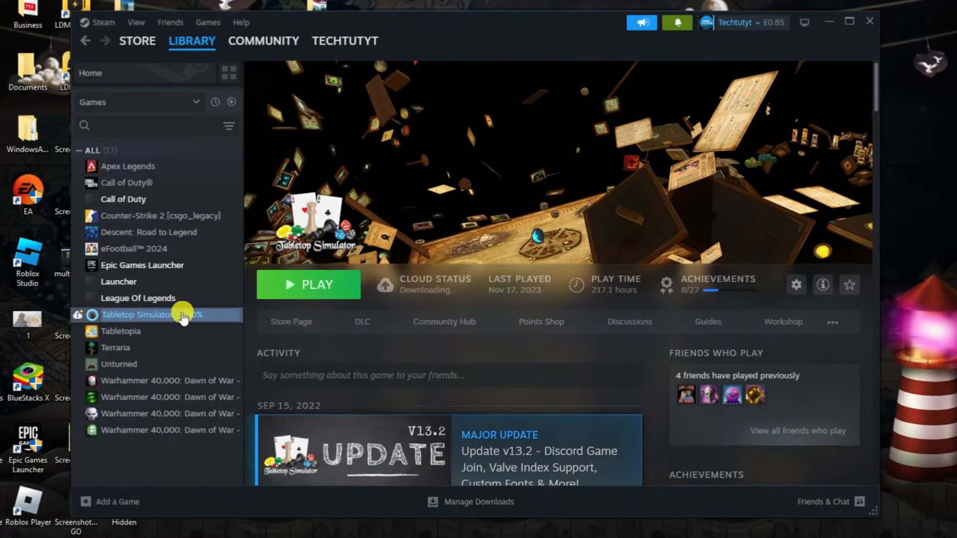
right_click(138, 314)
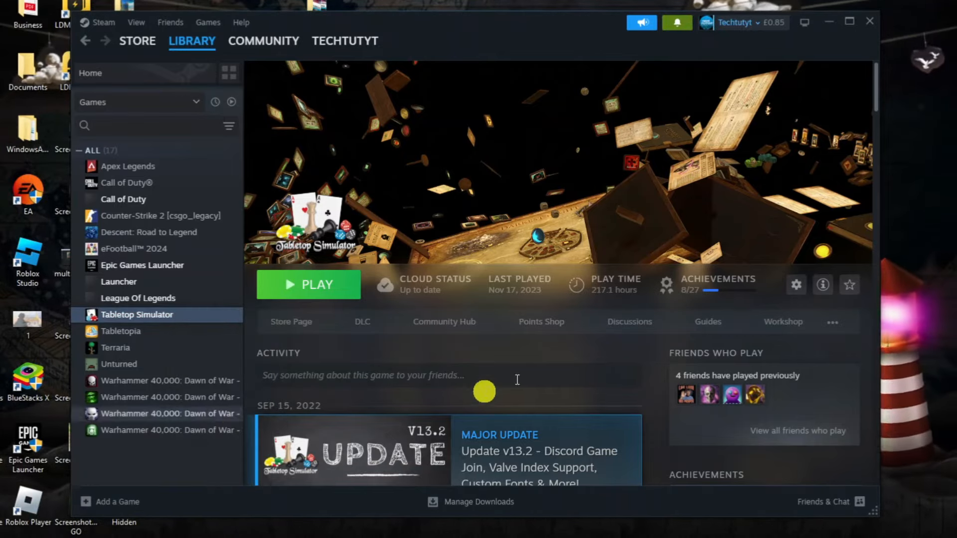
Open Tabletop Simulator's Properties on the General page with Steam Cloud saves on.
left_click(795, 284)
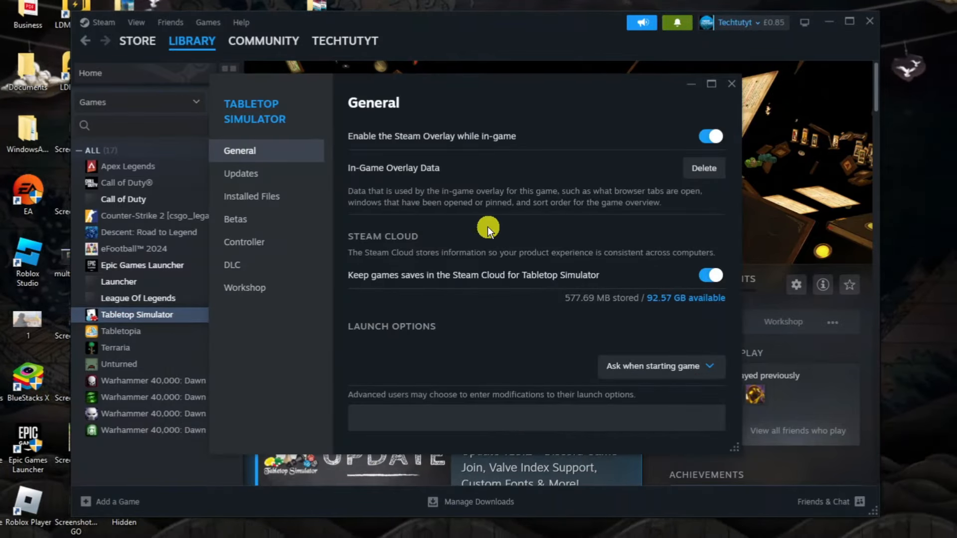
mouse_move(321, 144)
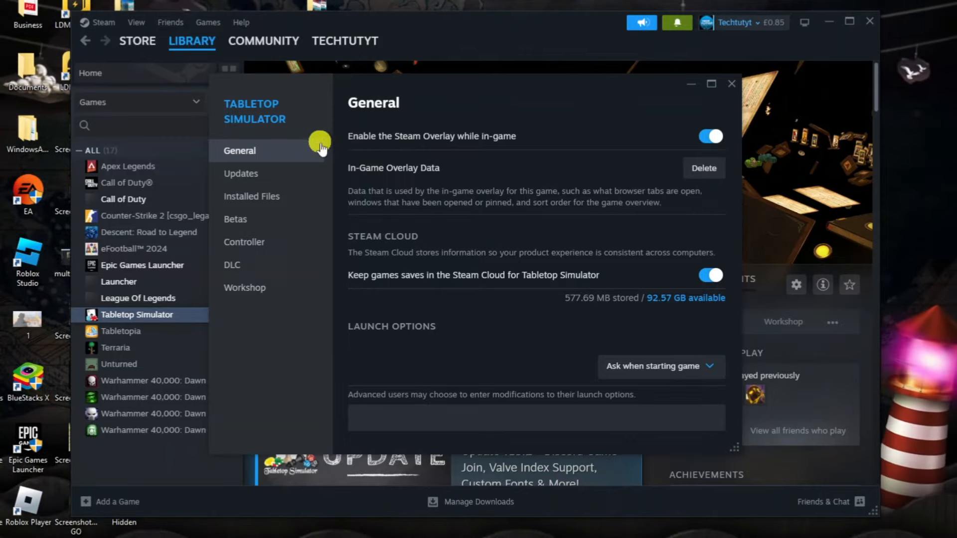
mouse_move(278, 128)
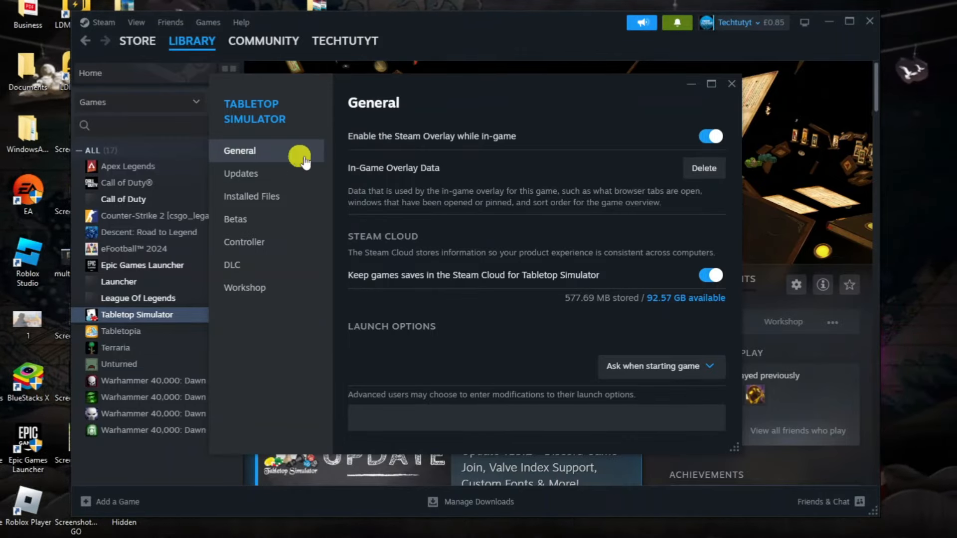
mouse_move(552, 239)
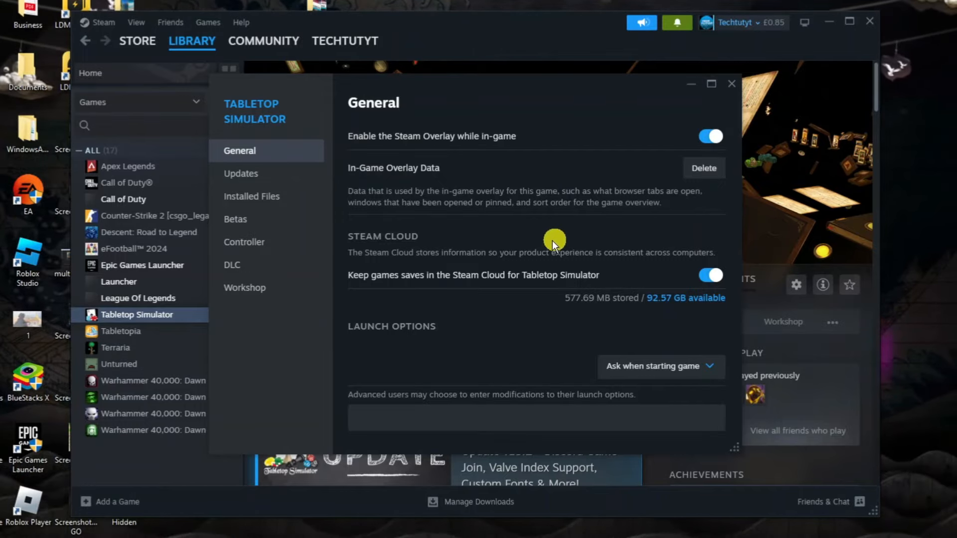
mouse_move(461, 237)
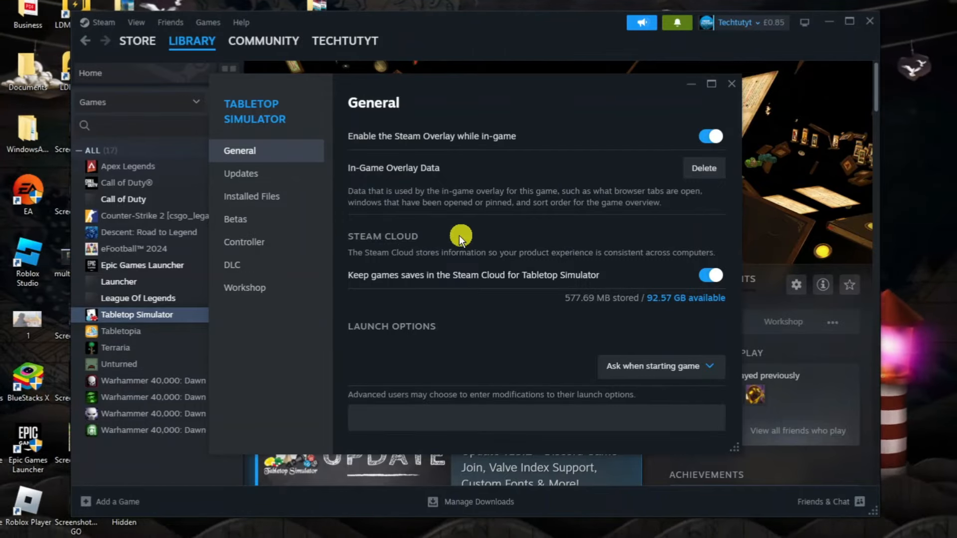
mouse_move(316, 269)
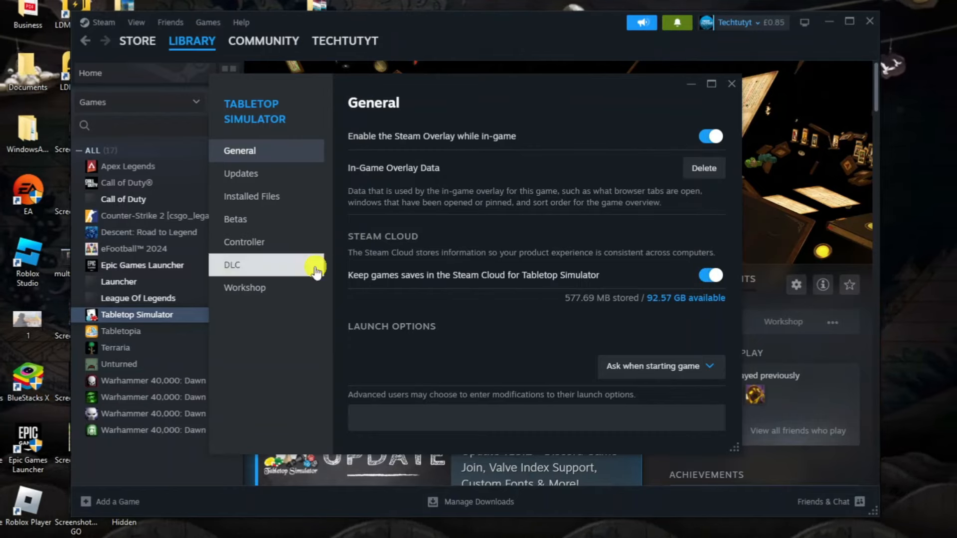
mouse_move(612, 239)
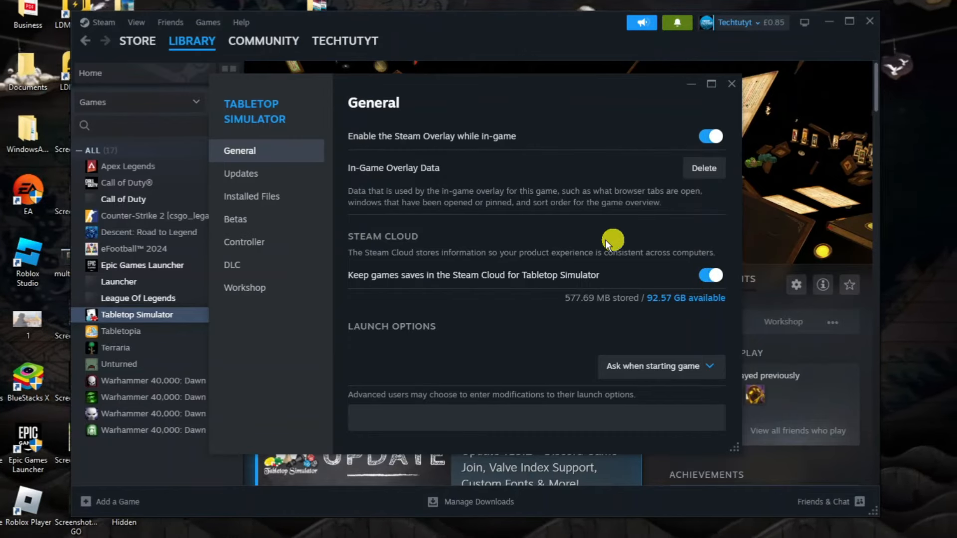
mouse_move(554, 283)
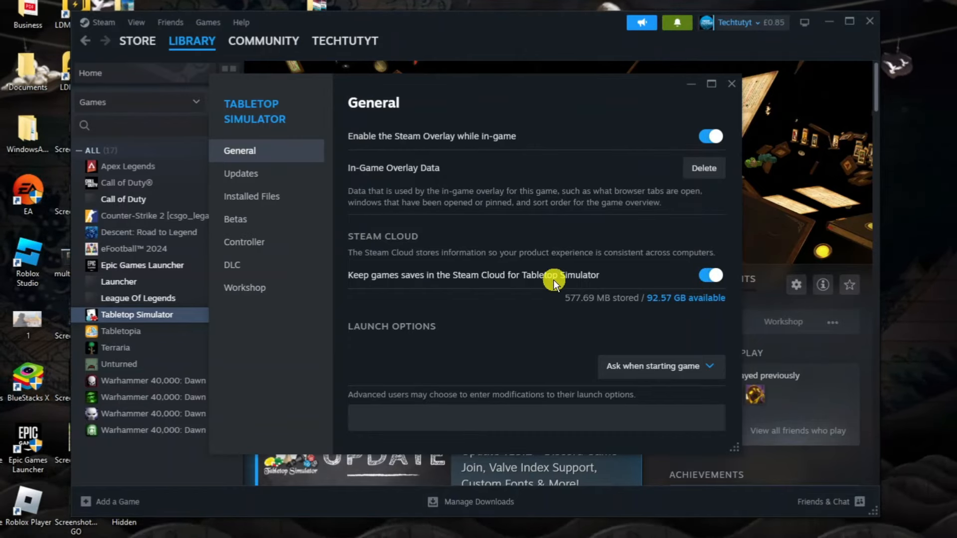
mouse_move(243, 159)
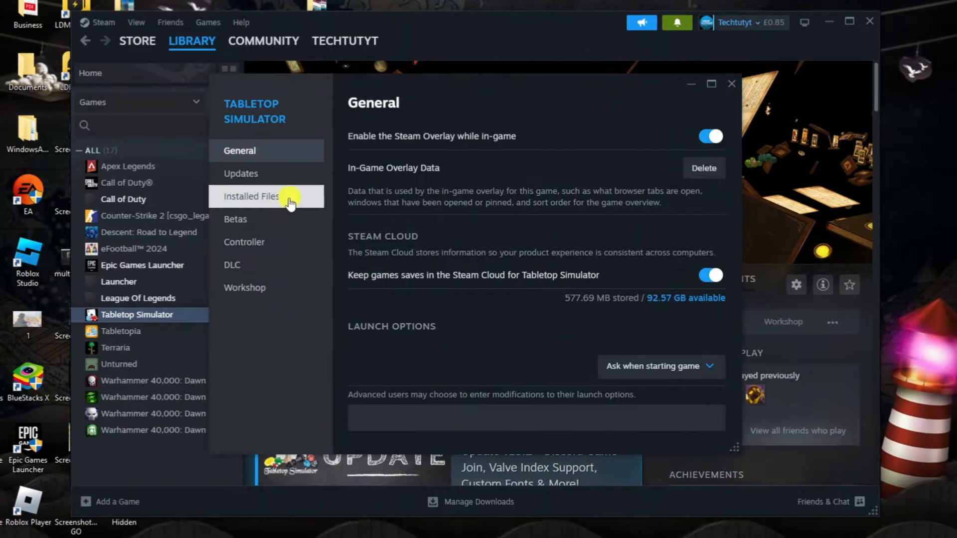
Browse Tabletop Simulator's install folder from the Installed Files page.
left_click(251, 196)
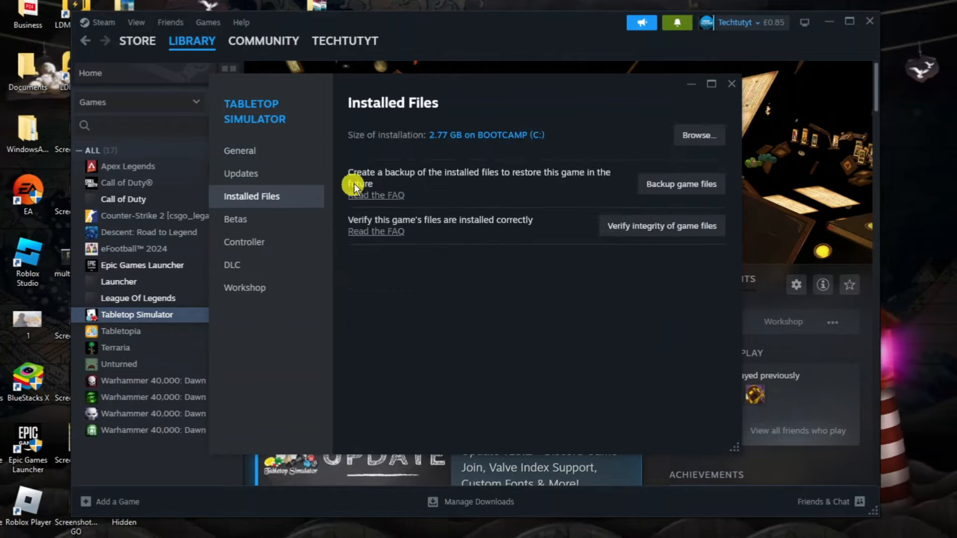
mouse_move(457, 138)
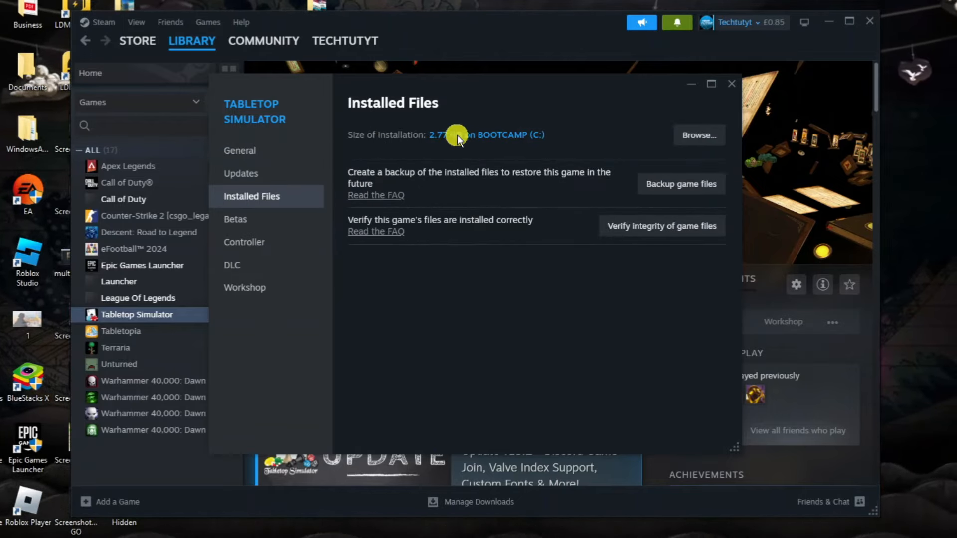
mouse_move(698, 135)
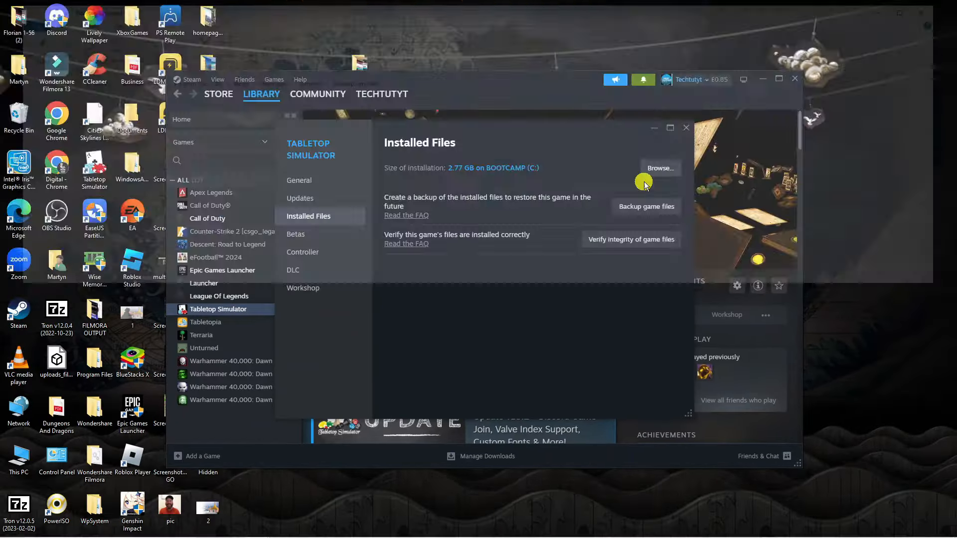
left_click(658, 168)
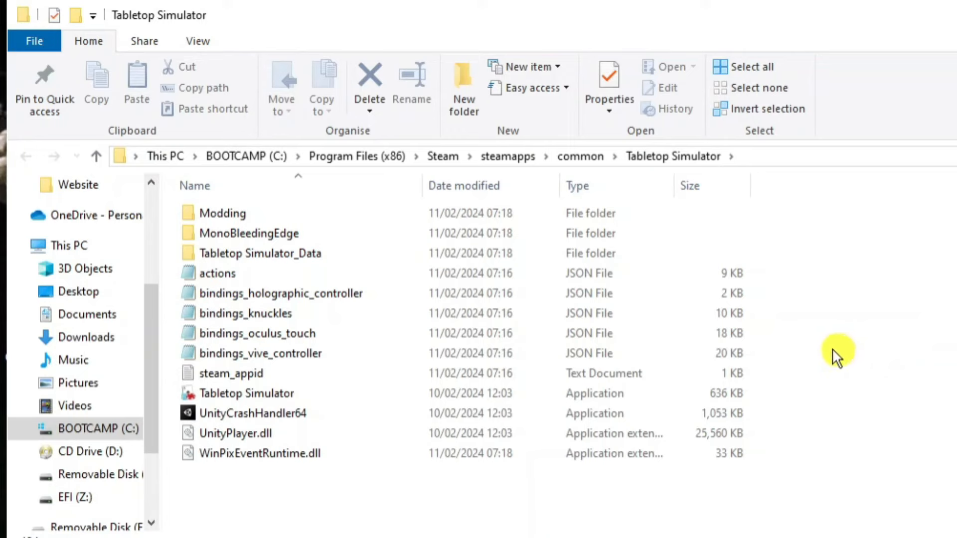
mouse_move(546, 158)
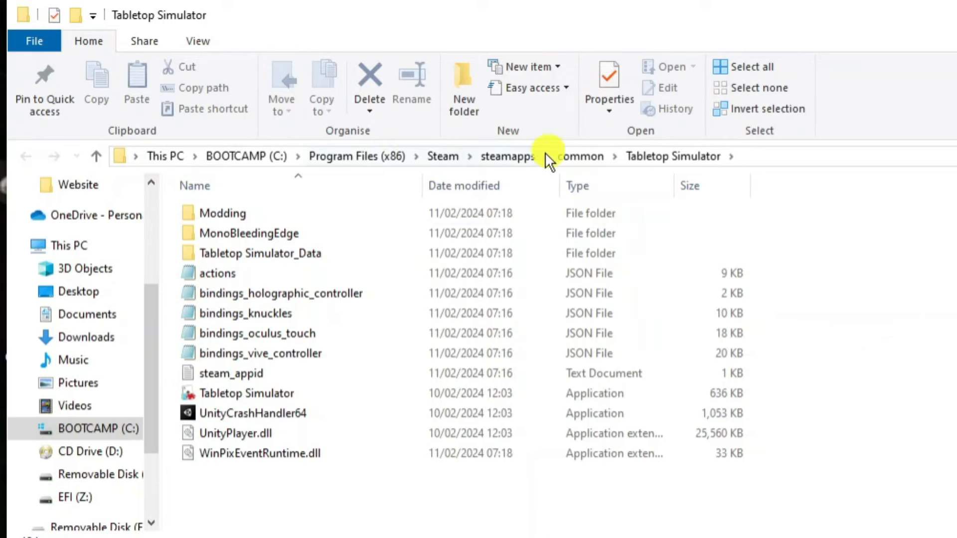
Go up to the Steam folder and open userdata, showing three account folders.
left_click(442, 156)
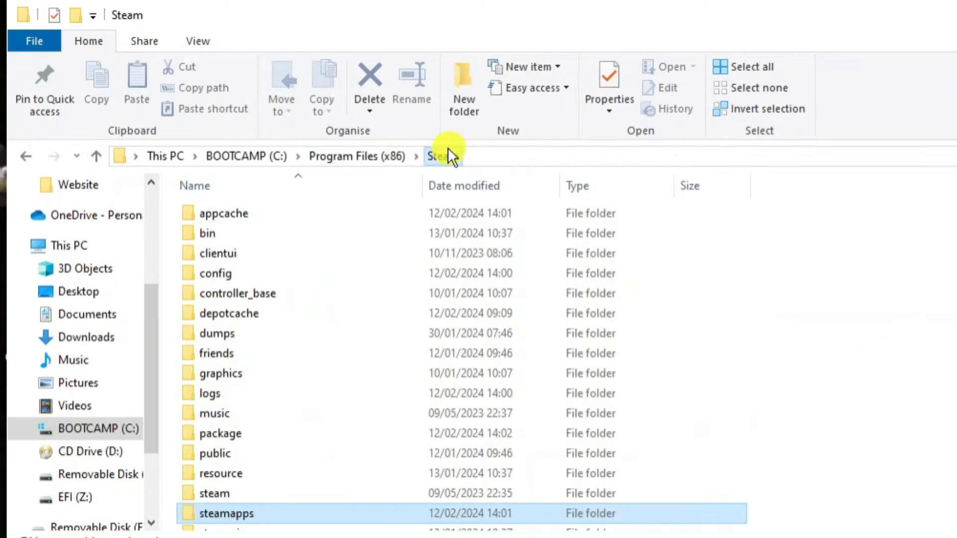
scroll("down", 3)
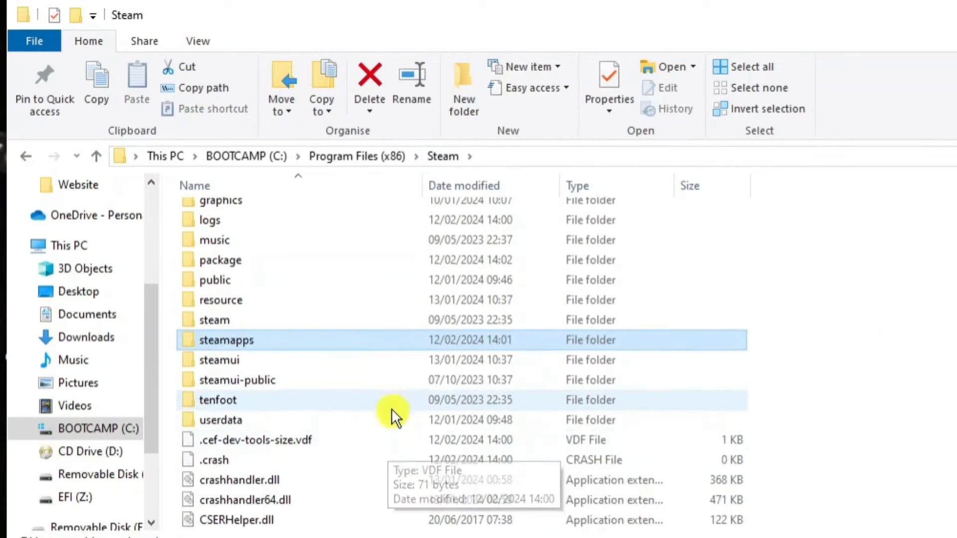
left_click(220, 419)
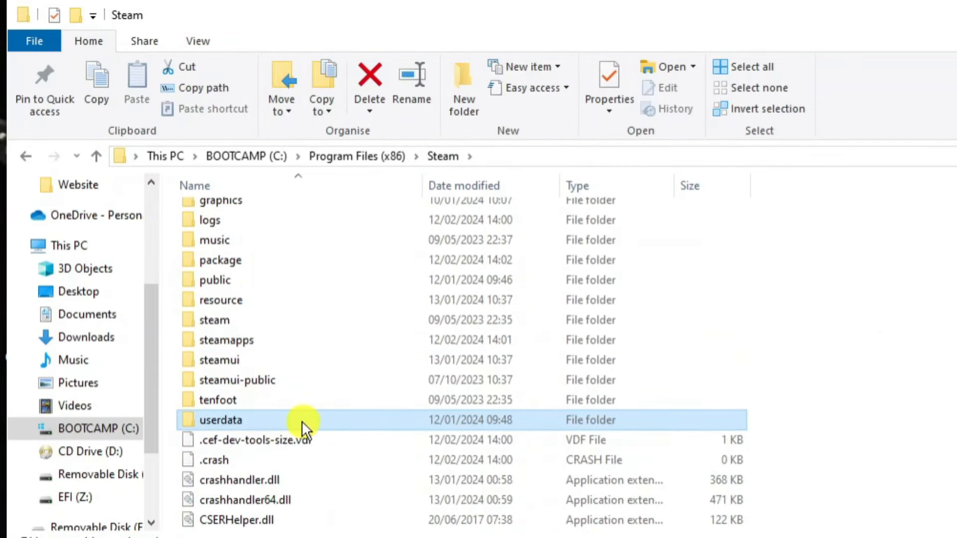
double_click(220, 419)
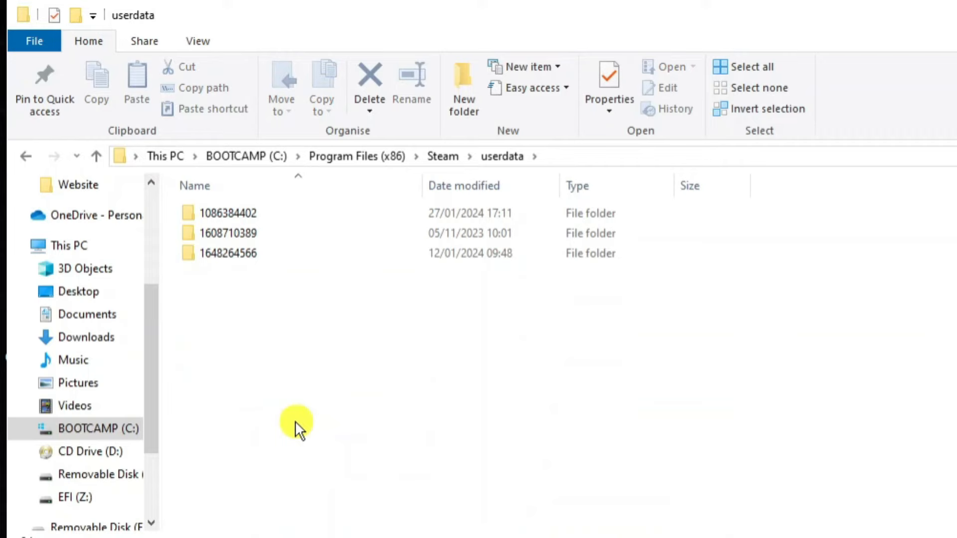
mouse_move(263, 253)
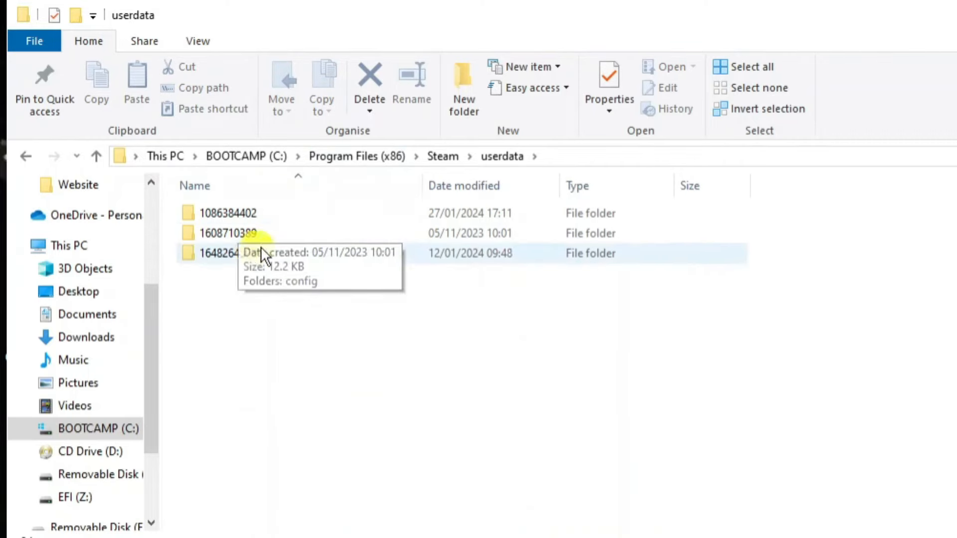
mouse_move(316, 218)
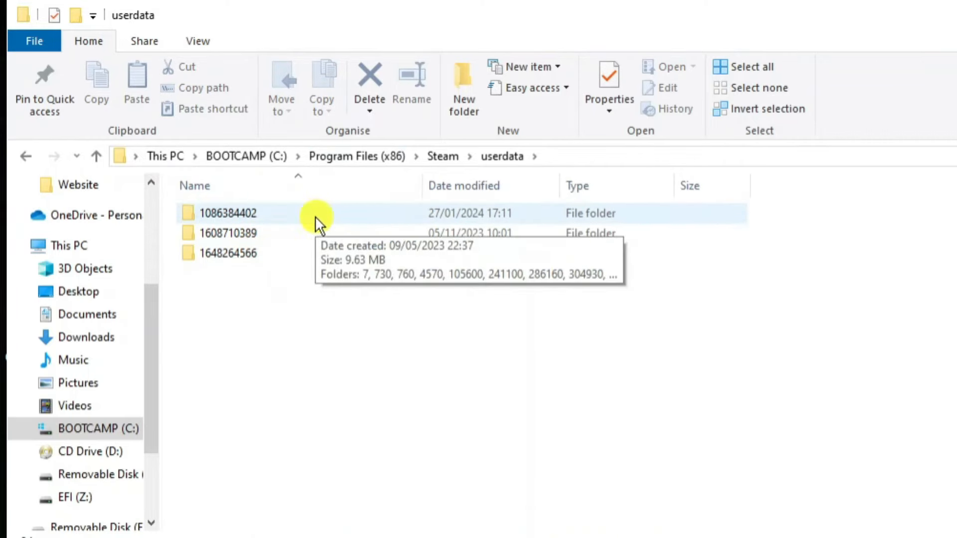
mouse_move(266, 217)
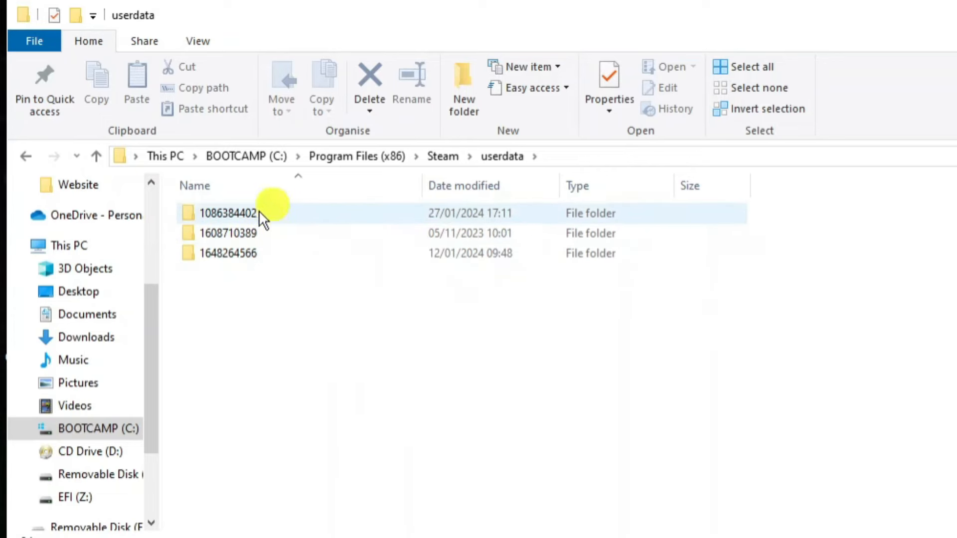
mouse_move(277, 252)
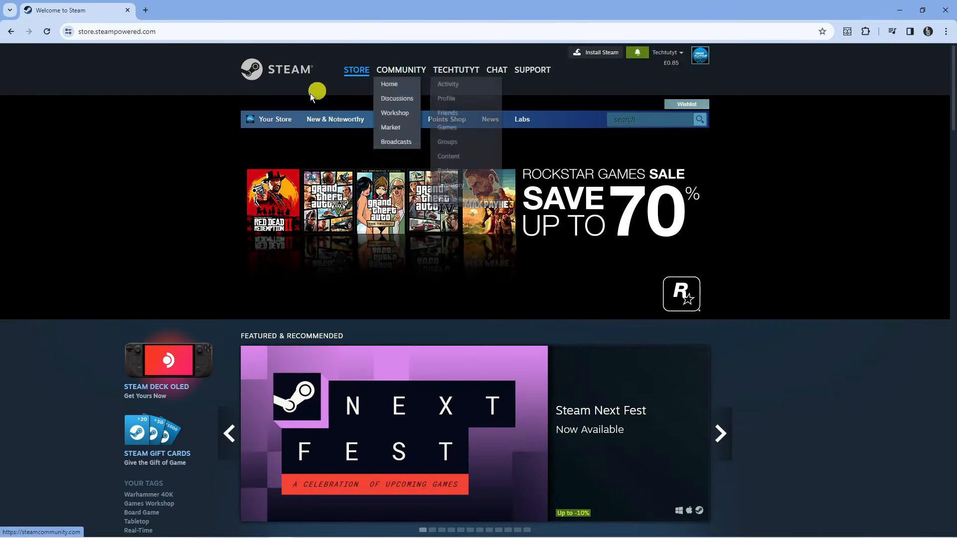
mouse_move(383, 65)
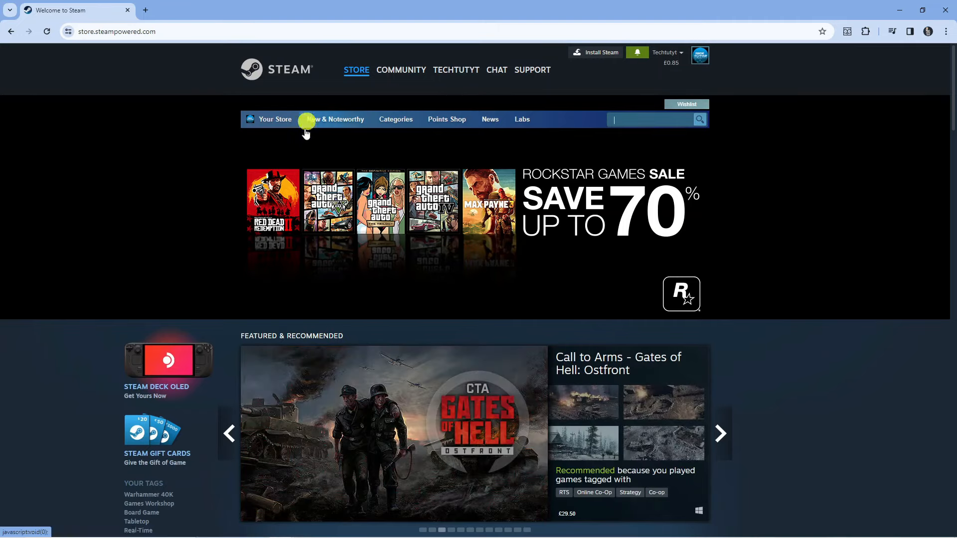
mouse_move(664, 136)
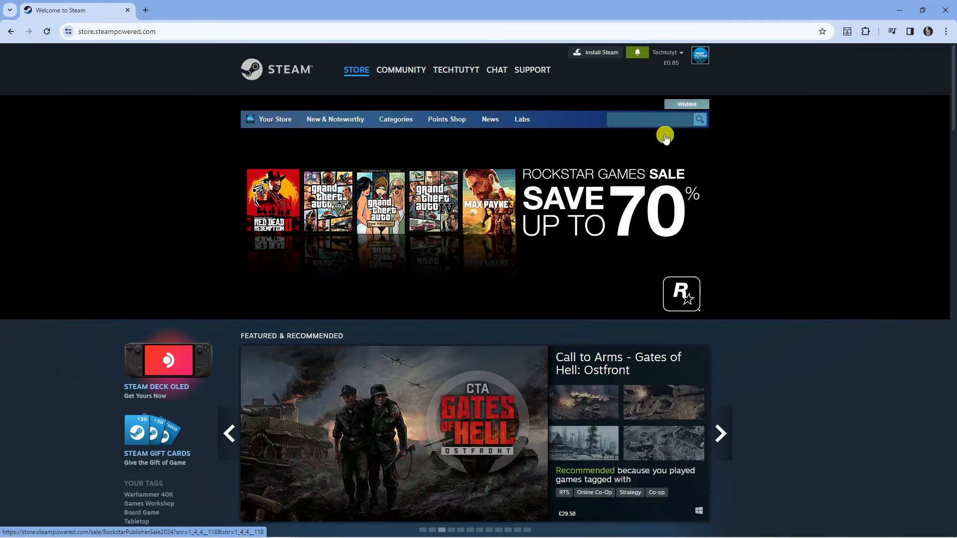
Enter 'ga' as a search and return to the userdata folder window.
type("ga")
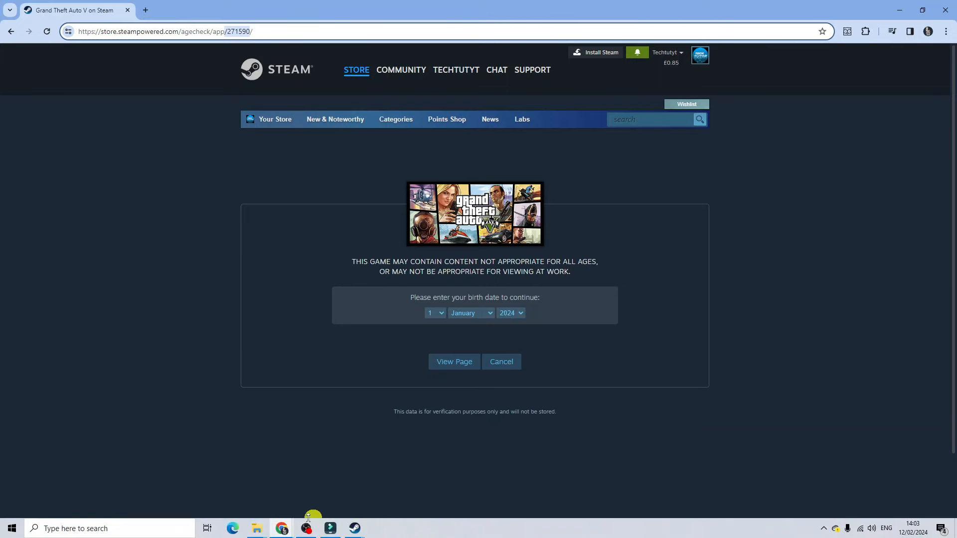
mouse_move(256, 528)
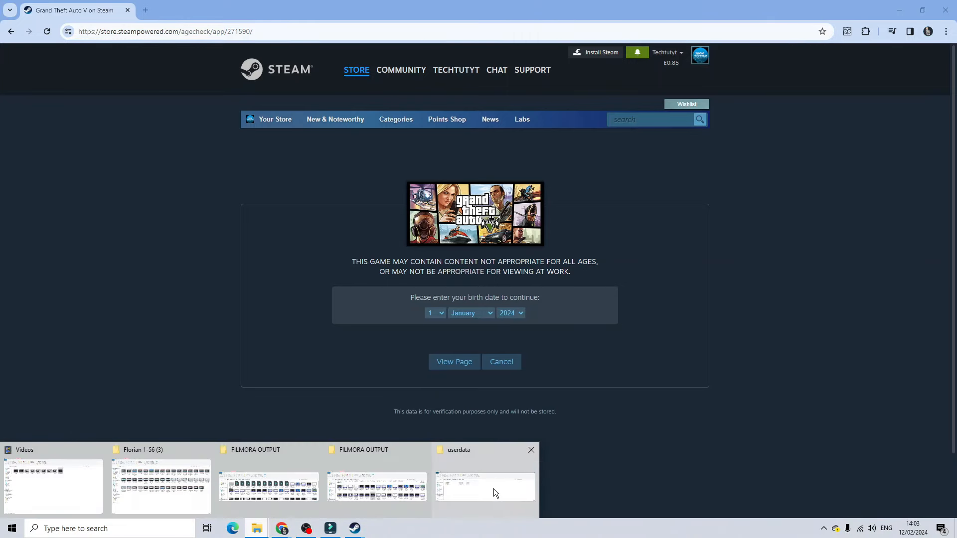
left_click(484, 486)
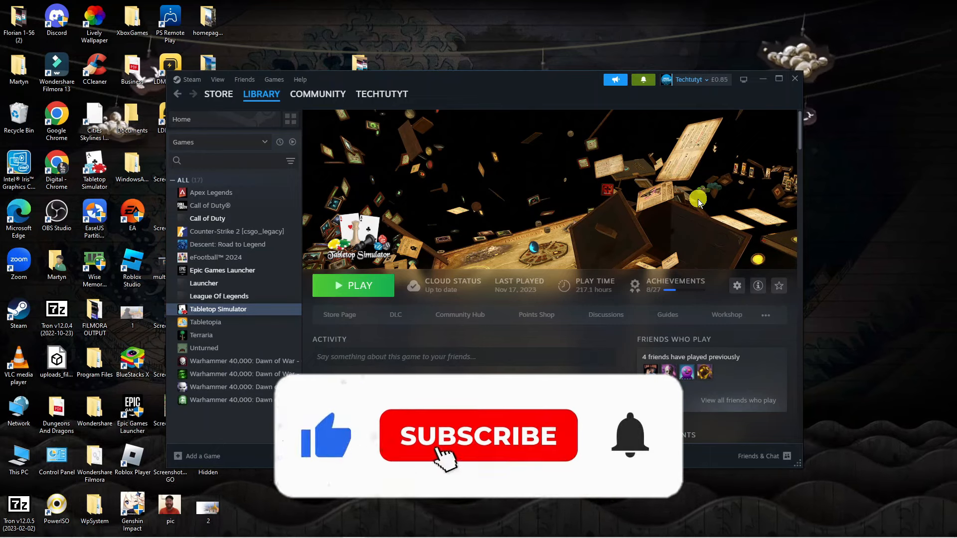
left_click(478, 435)
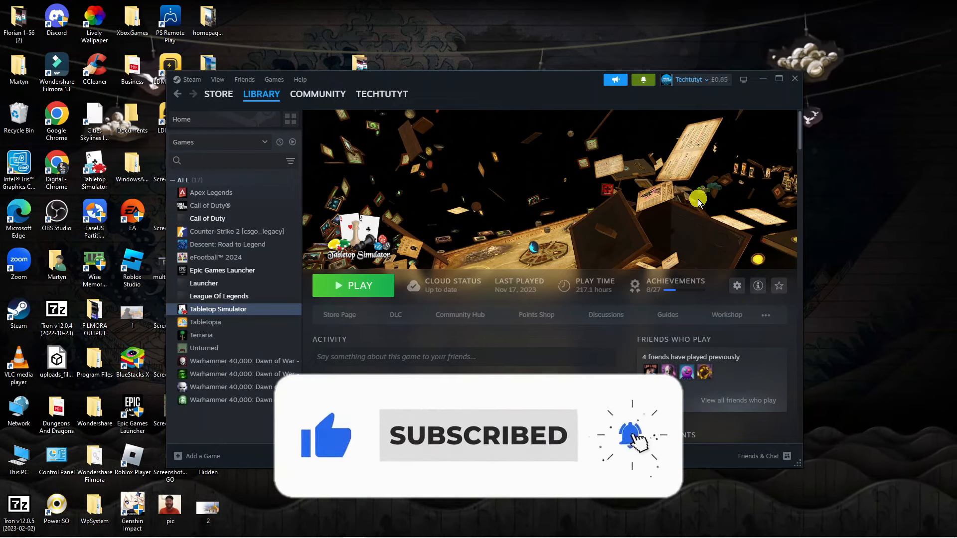